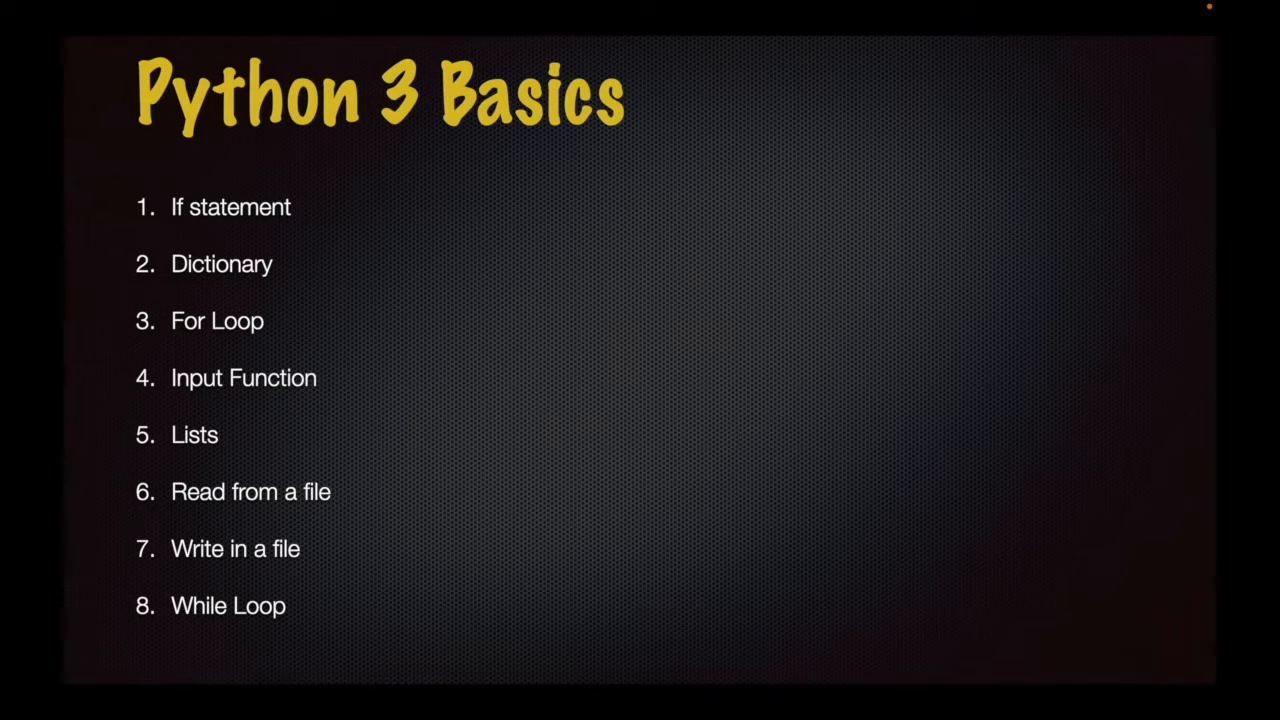
- Advance past the NetMiko outline to the Python Napalm slide with its four topics
key(Right)
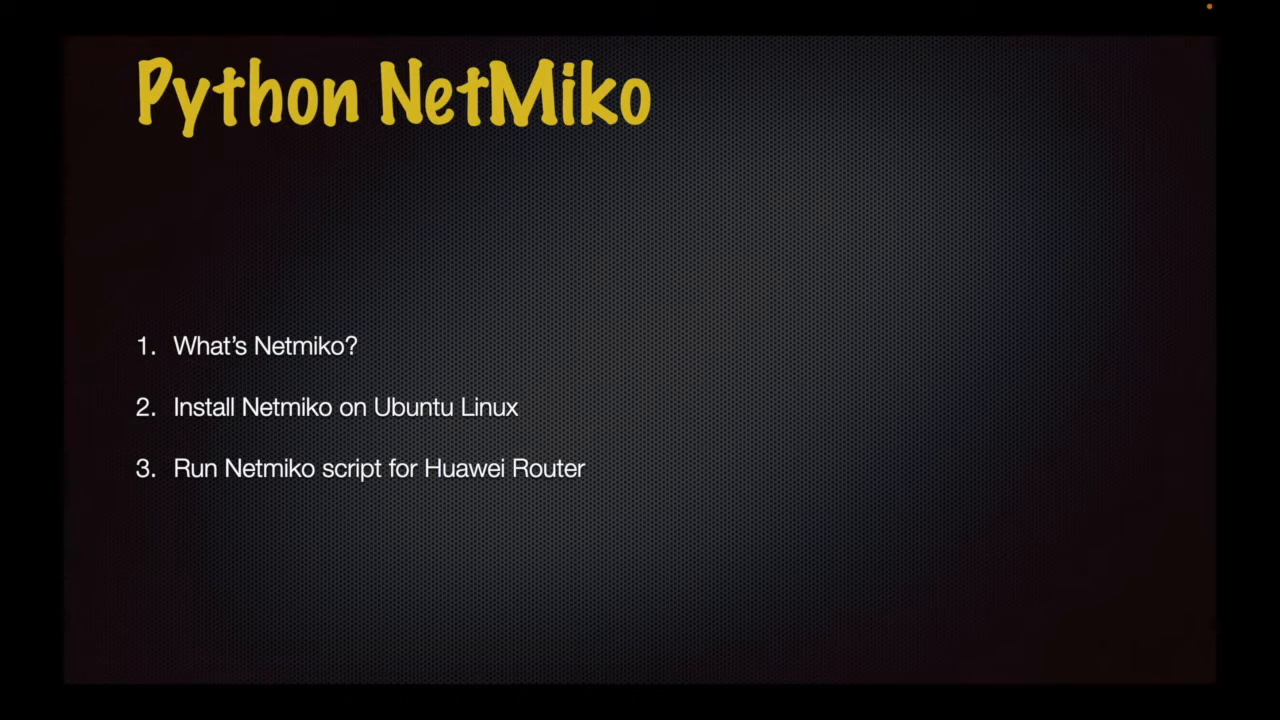
key(Right)
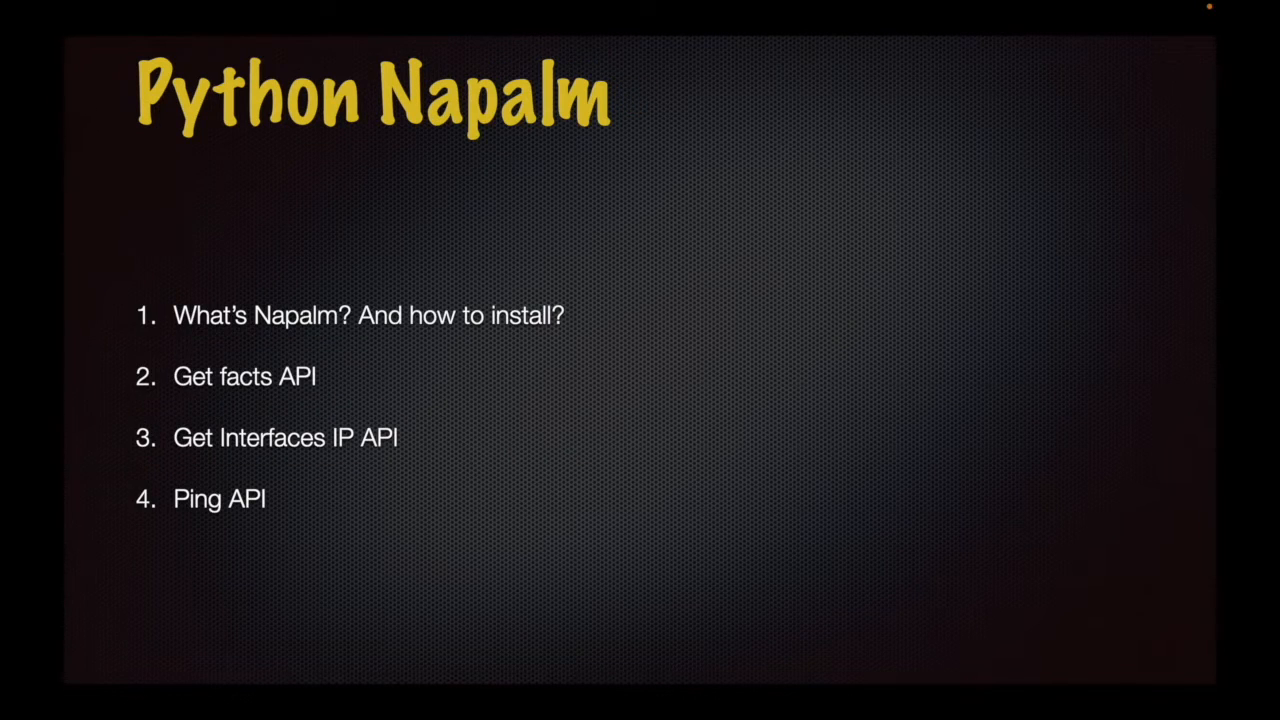